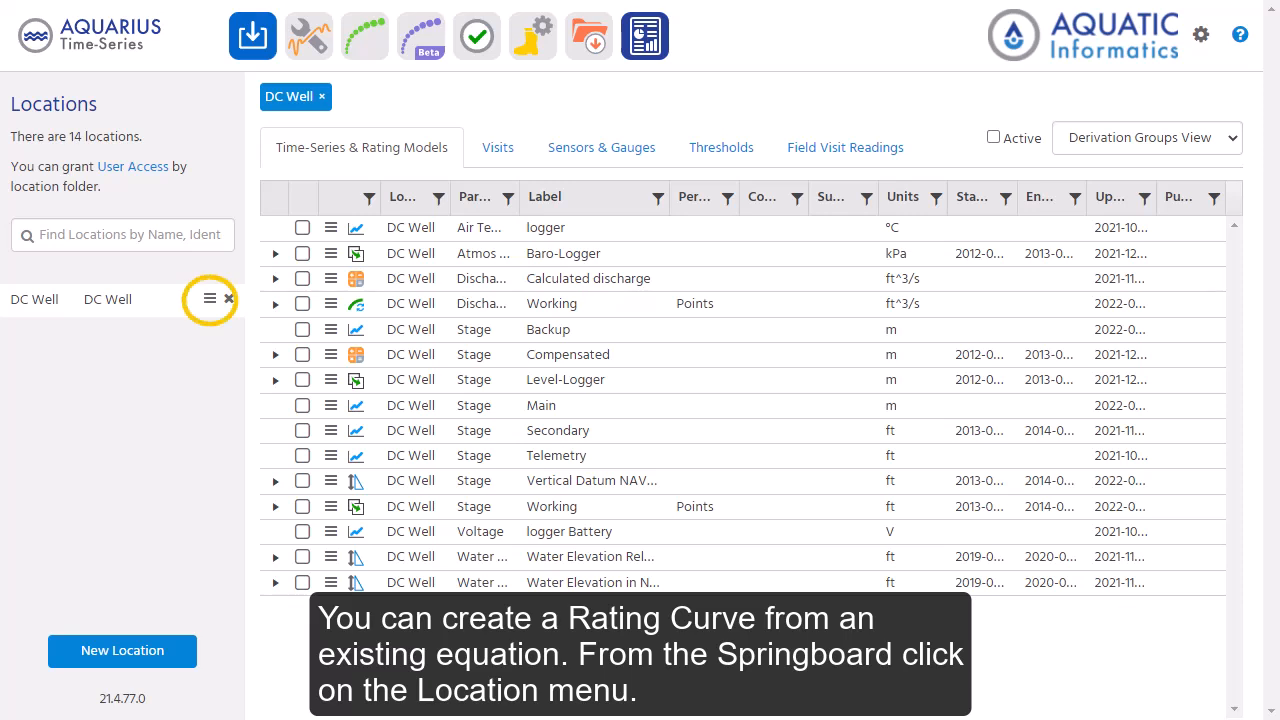
- Create a new rating model for DC Well labelled 'Rating from equation'
{"action": "left_click", "coordinate": [208, 298]}
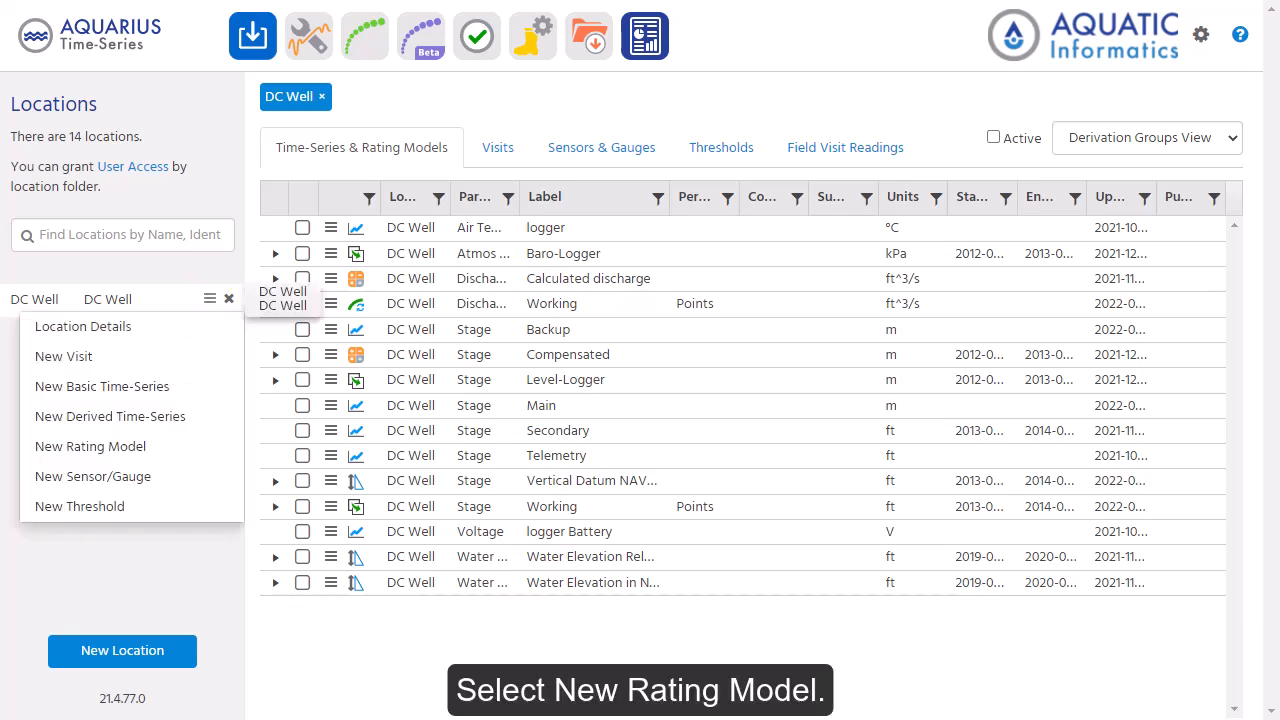
{"action": "mouse_move", "coordinate": [90, 446]}
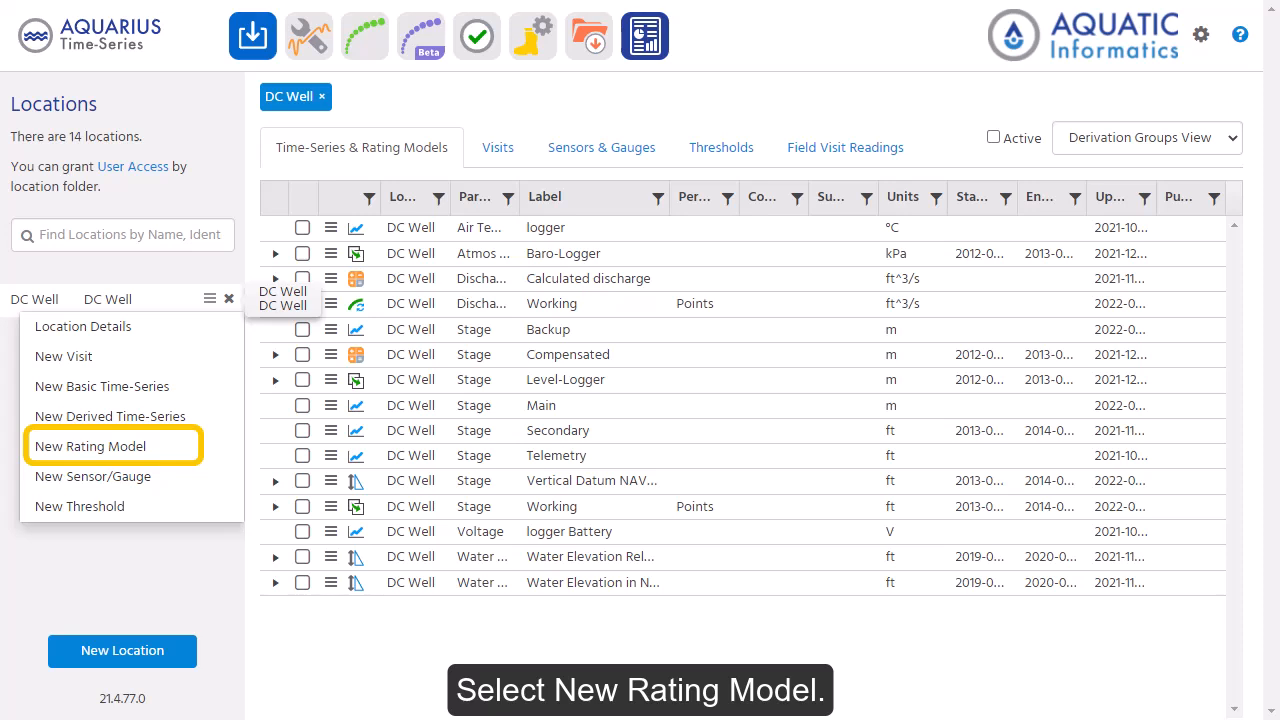
{"action": "left_click", "coordinate": [90, 446]}
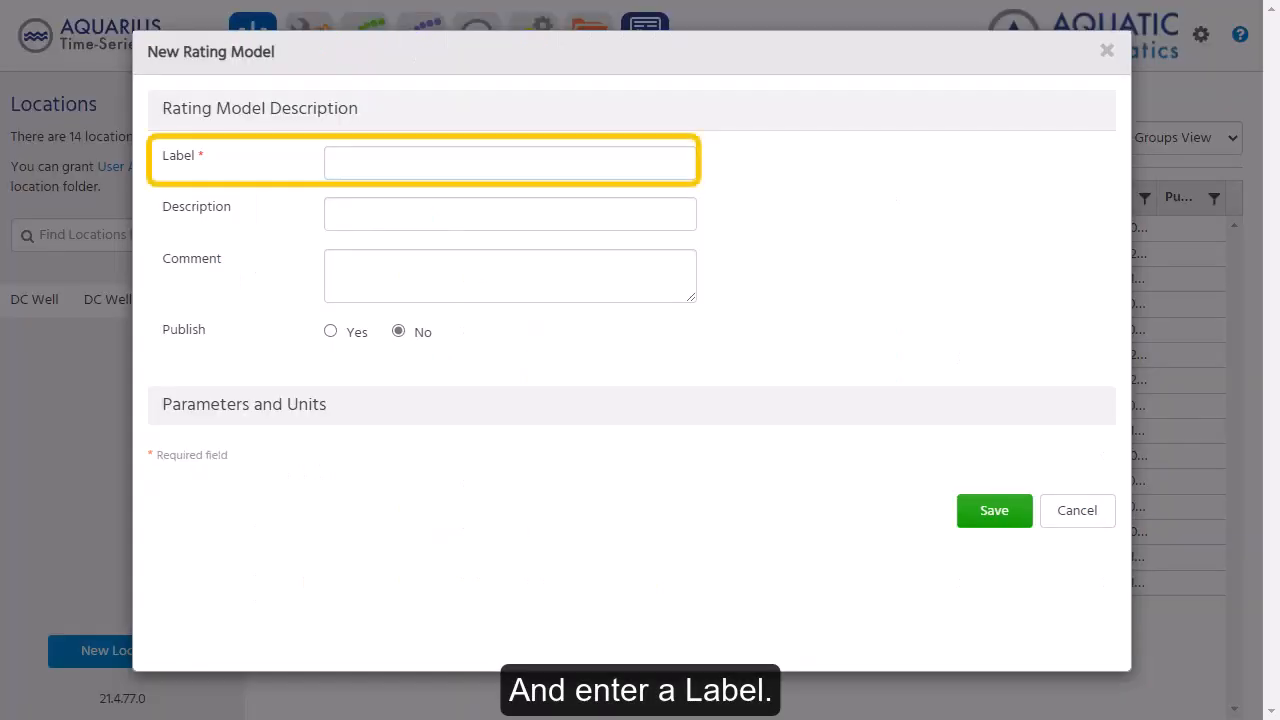
{"action": "type", "text": "Rating from equation"}
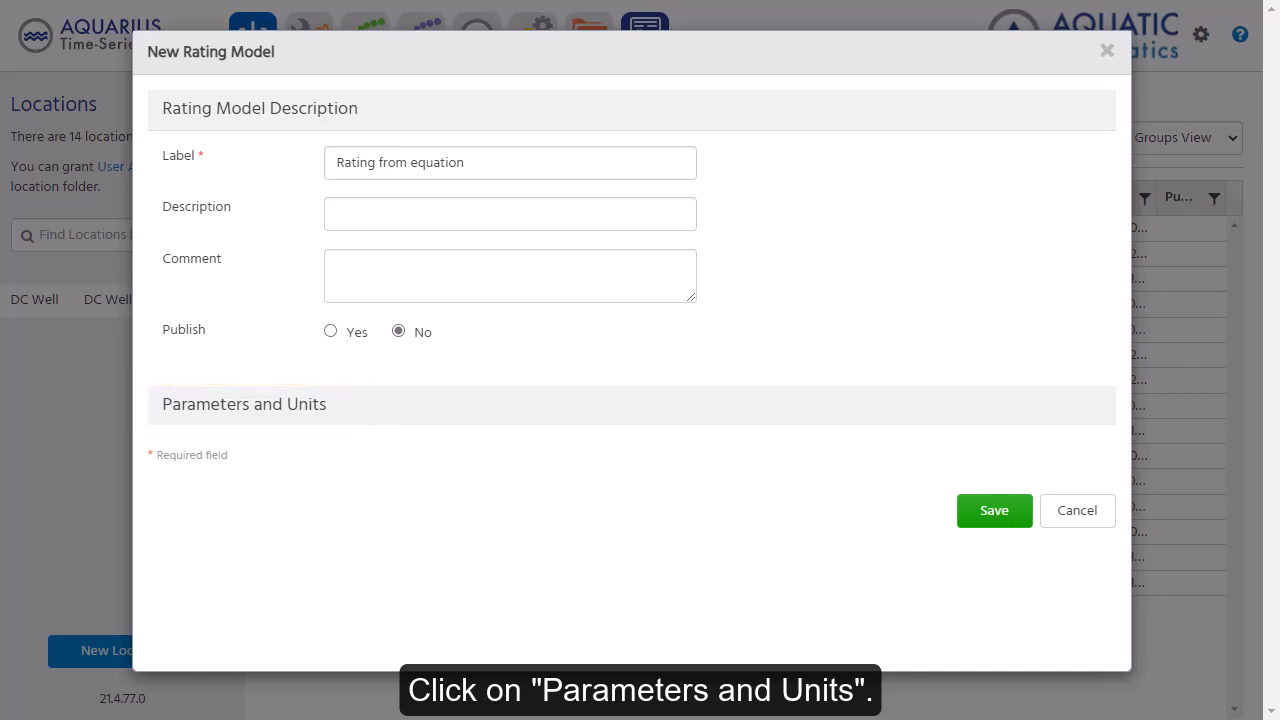
- Set the model's input parameter to Stage under Parameters and Units
{"action": "left_click", "coordinate": [244, 404]}
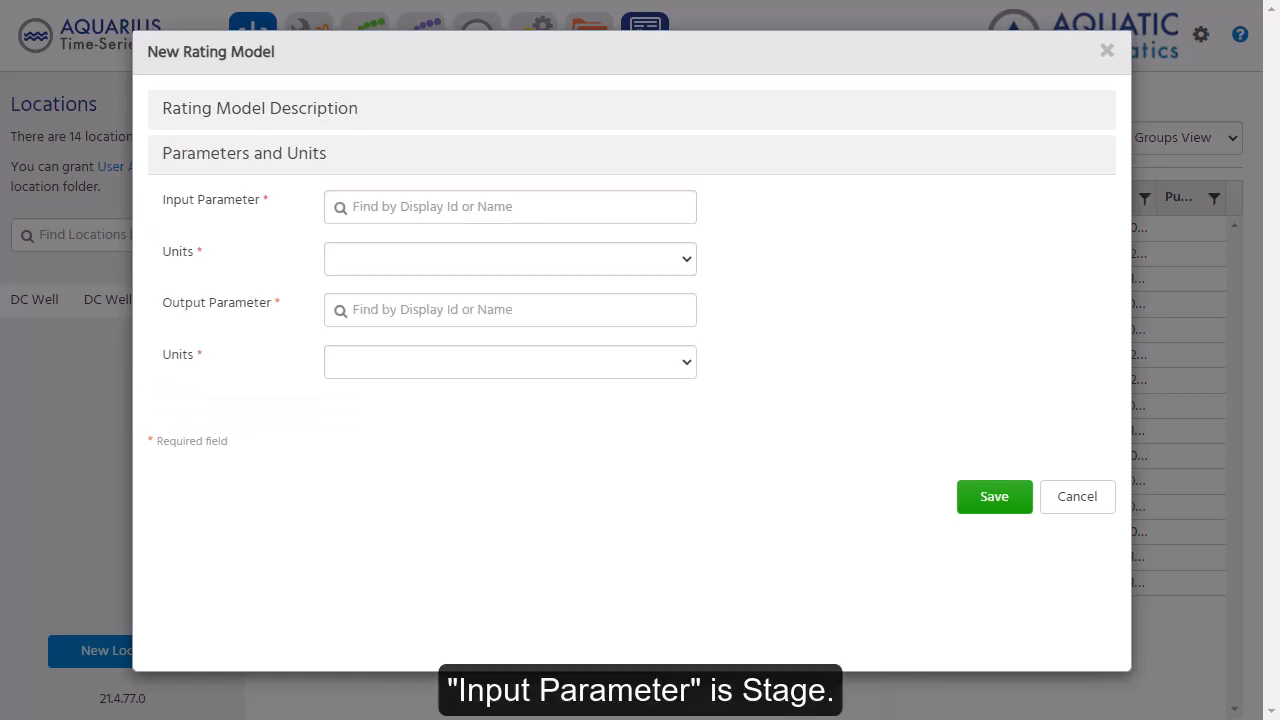
{"action": "left_click", "coordinate": [508, 206]}
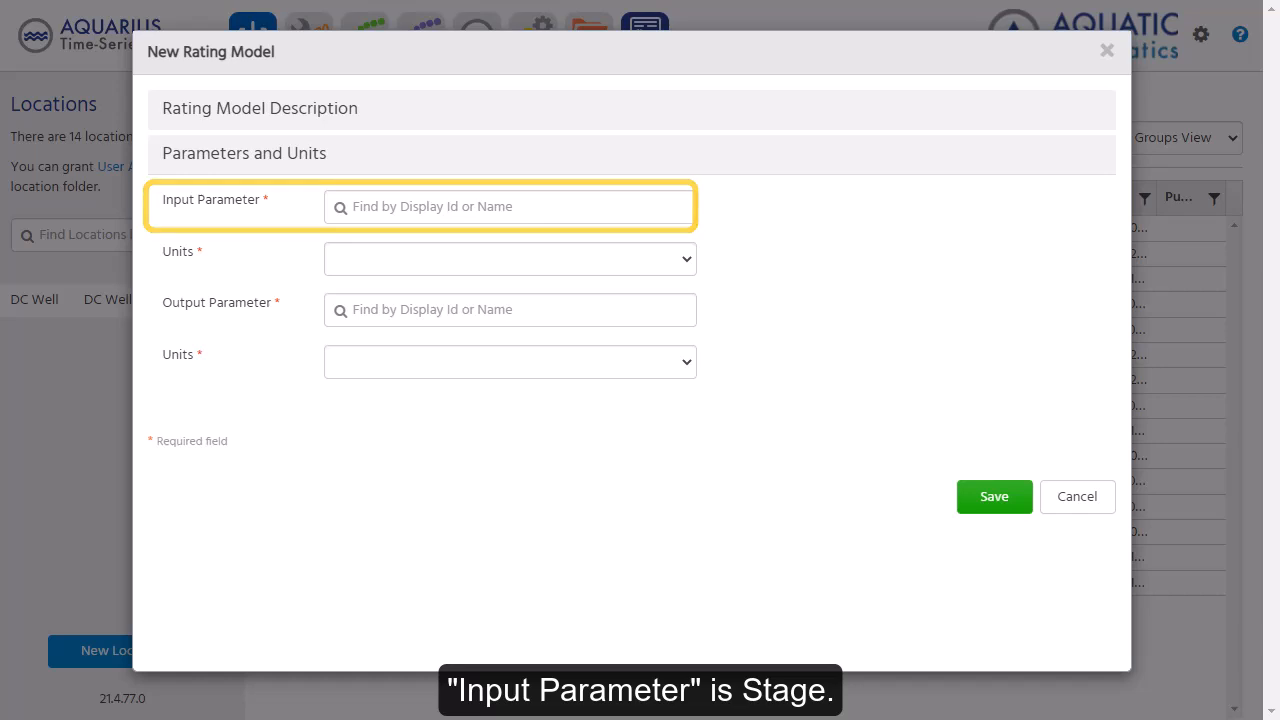
{"action": "type", "text": "Stage"}
{"action": "left_click", "coordinate": [510, 310]}
{"action": "type", "text": "Discharge"}
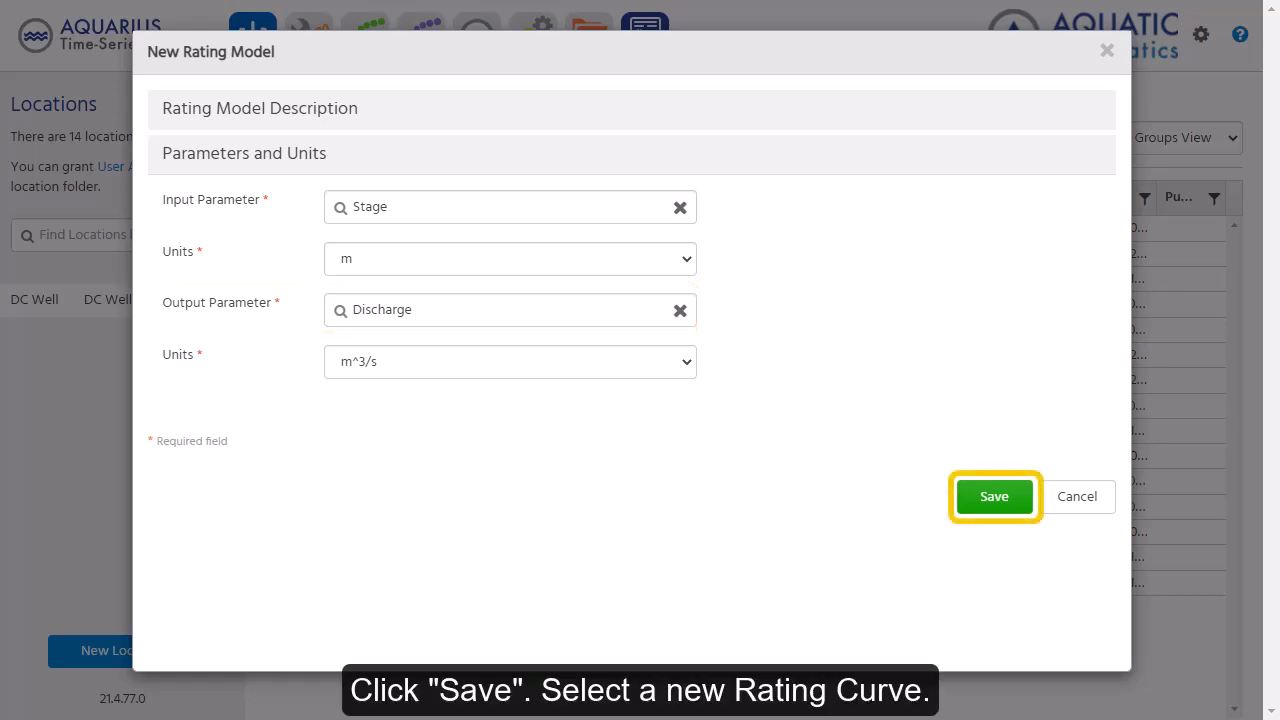
- Save the model and open Rating Curve - 001 in the Rating Review Tool
{"action": "left_click", "coordinate": [992, 496]}
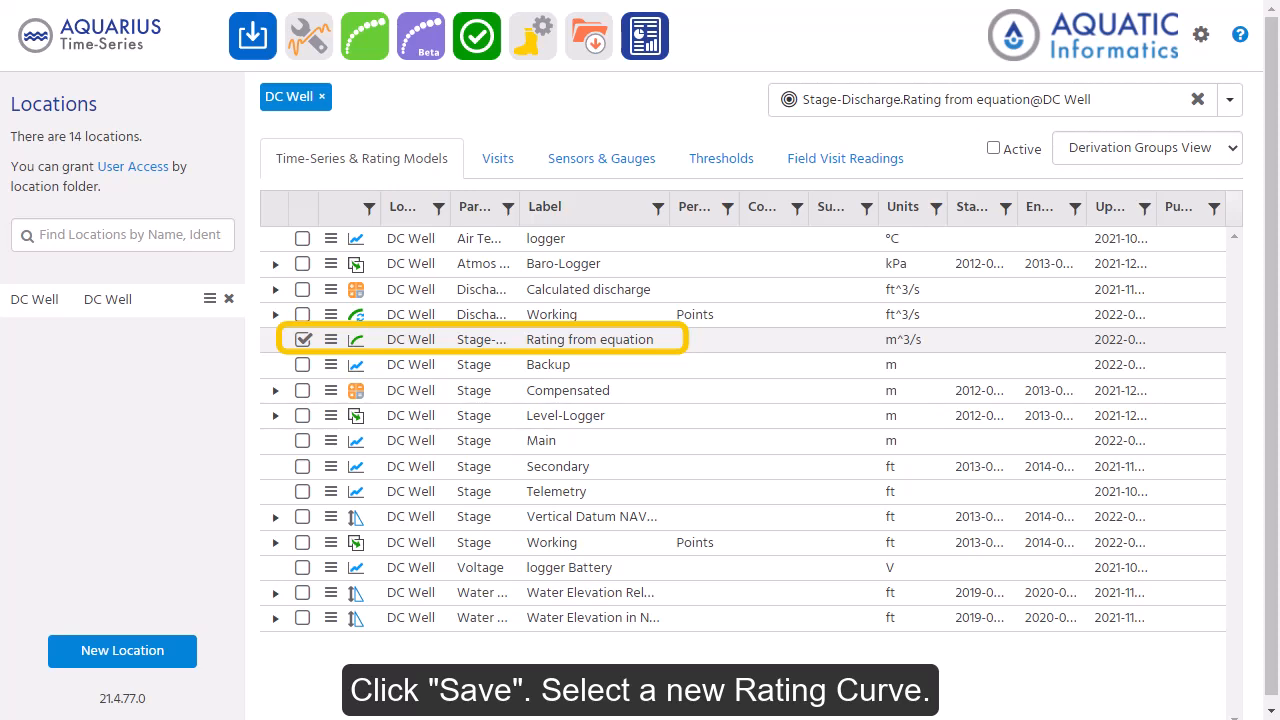
{"action": "left_click", "coordinate": [420, 36]}
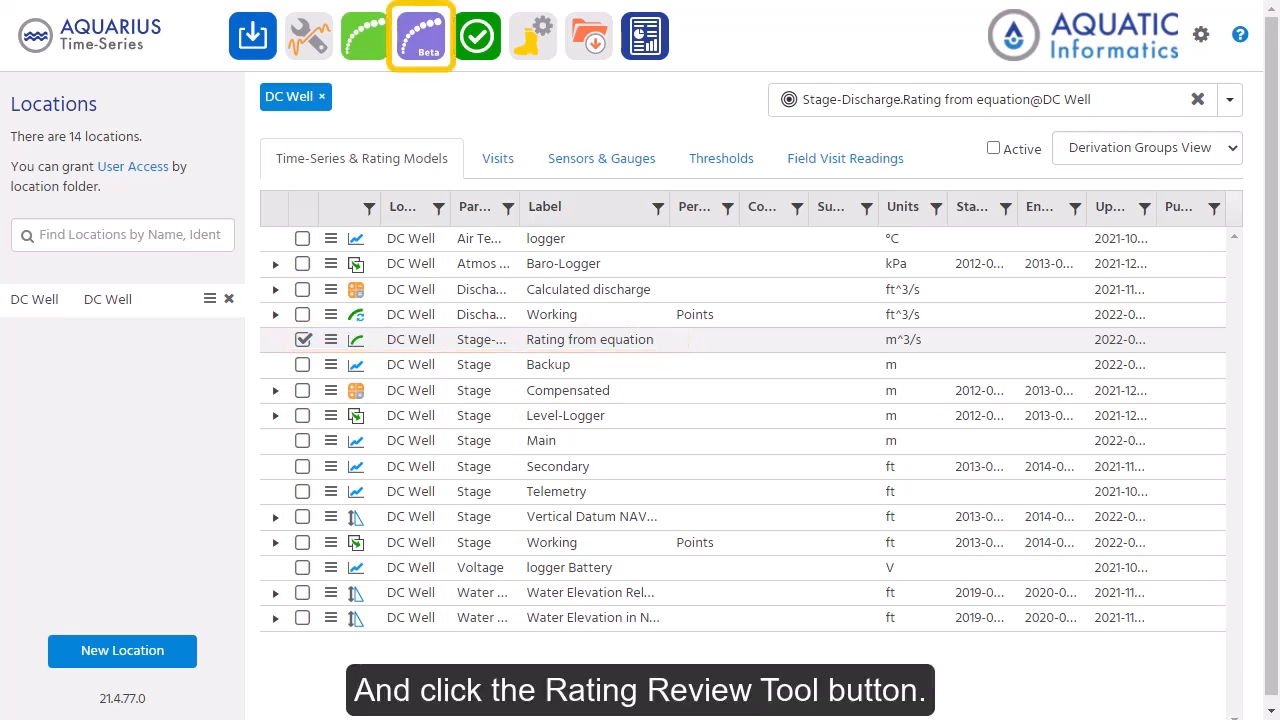
{"action": "left_click", "coordinate": [420, 36]}
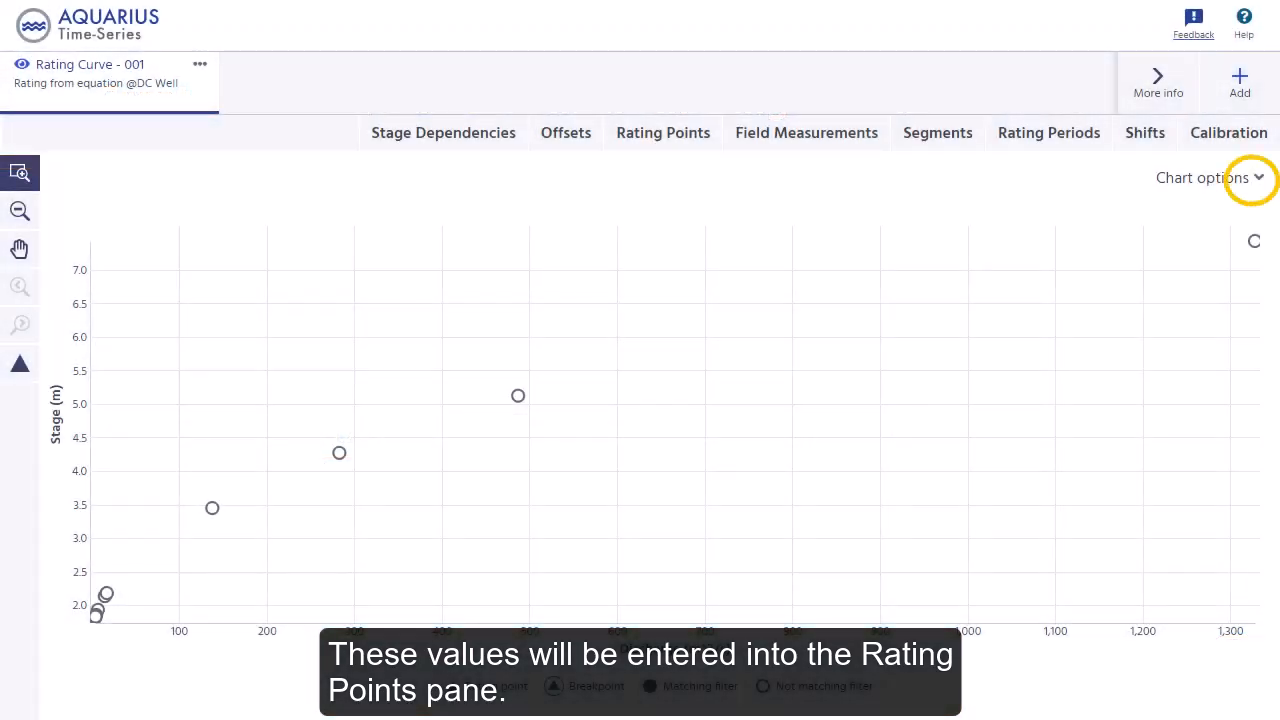
- Switch the rating curve chart axes from linear to Log Log
{"action": "left_click", "coordinate": [1200, 176]}
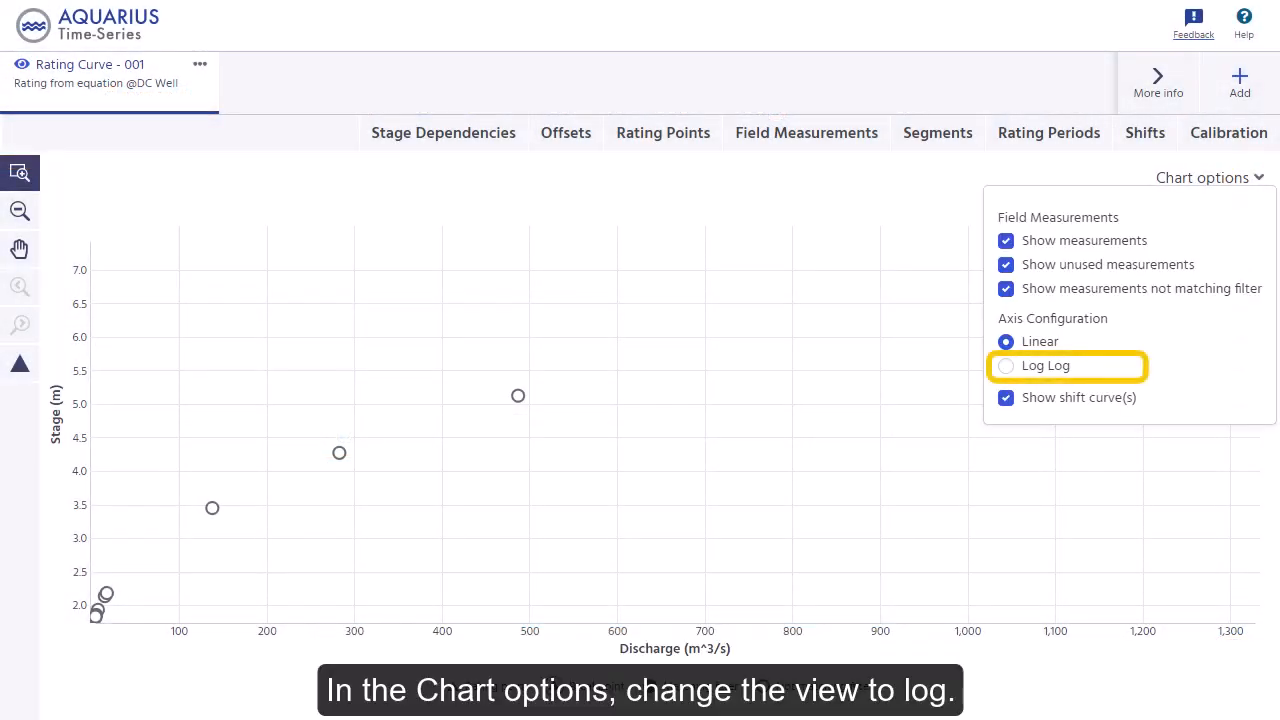
{"action": "left_click", "coordinate": [1004, 364]}
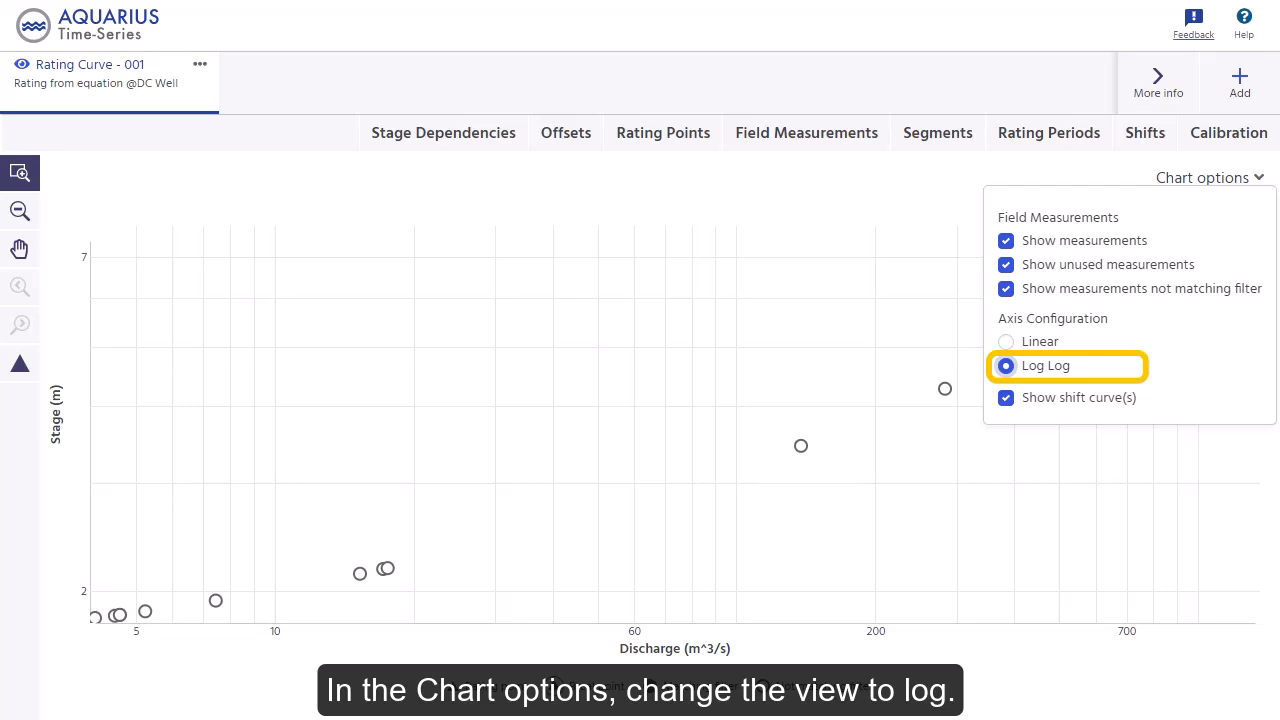
{"action": "left_click", "coordinate": [1006, 364]}
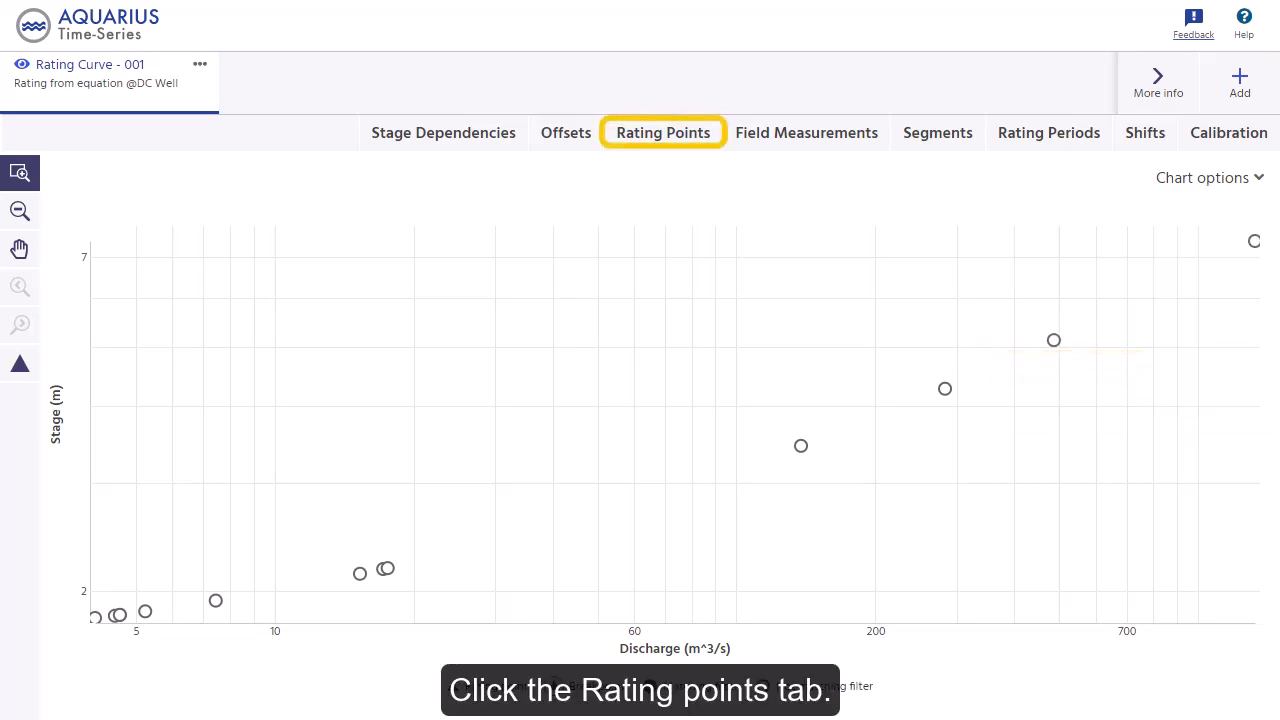
- Add rating point Stage 1.770 m / 3.65 m^3/s and insert a second point after it
{"action": "left_click", "coordinate": [664, 132]}
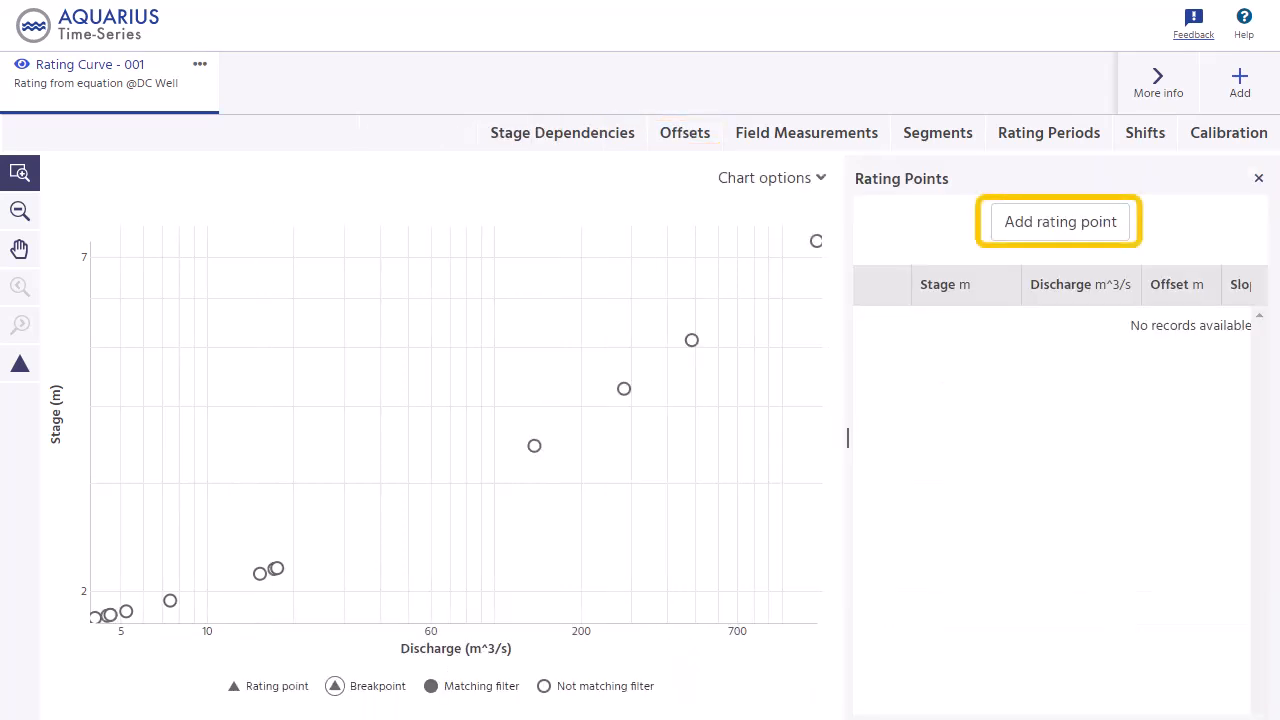
{"action": "left_click", "coordinate": [1060, 220]}
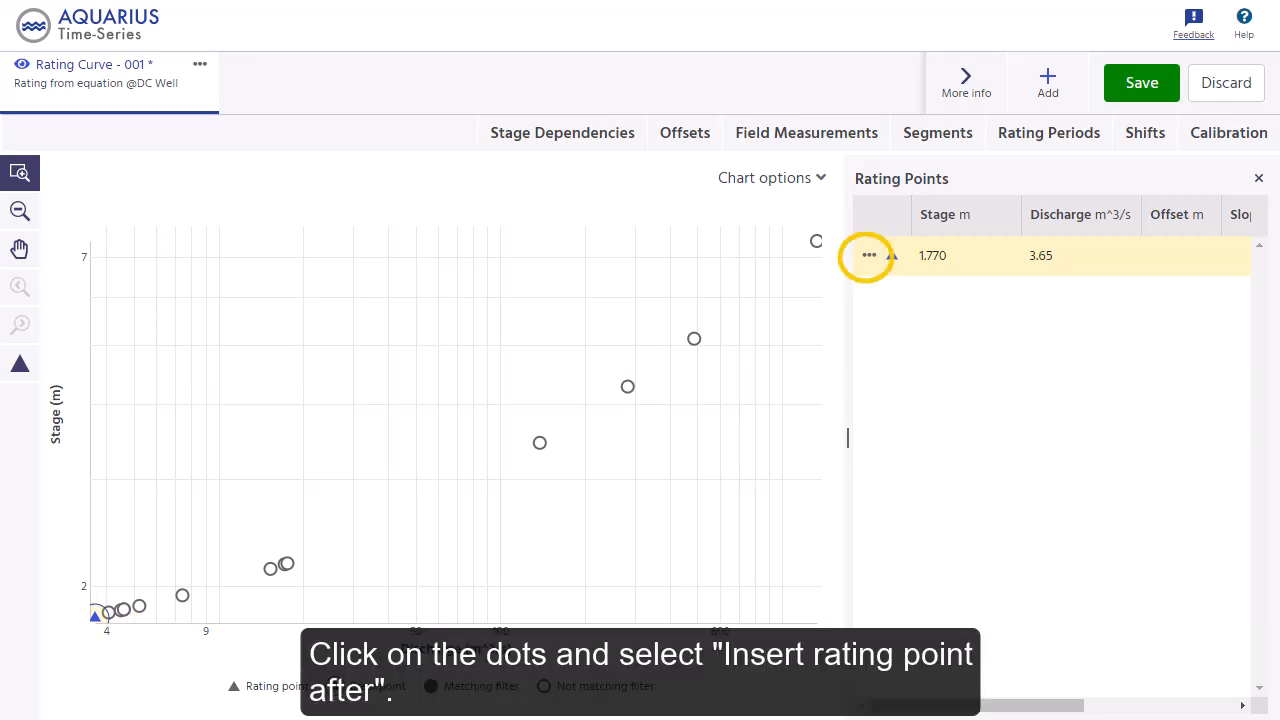
{"action": "left_click", "coordinate": [868, 256]}
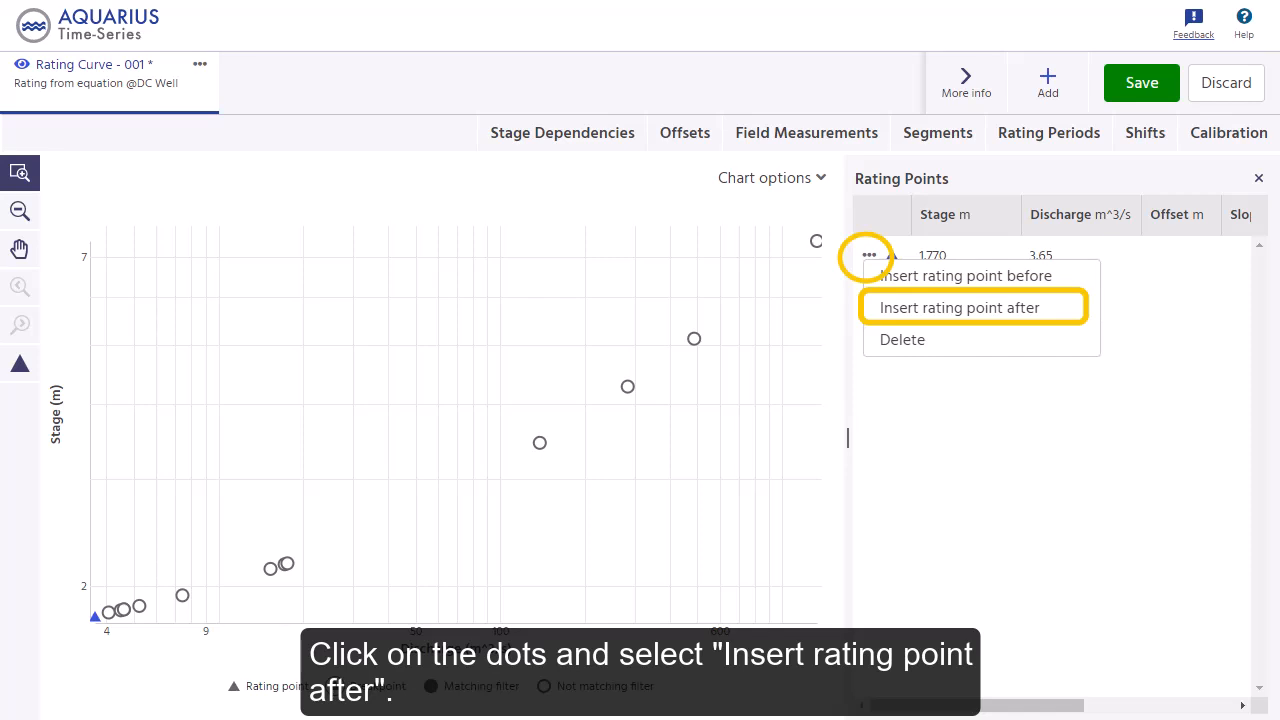
{"action": "left_click", "coordinate": [960, 308]}
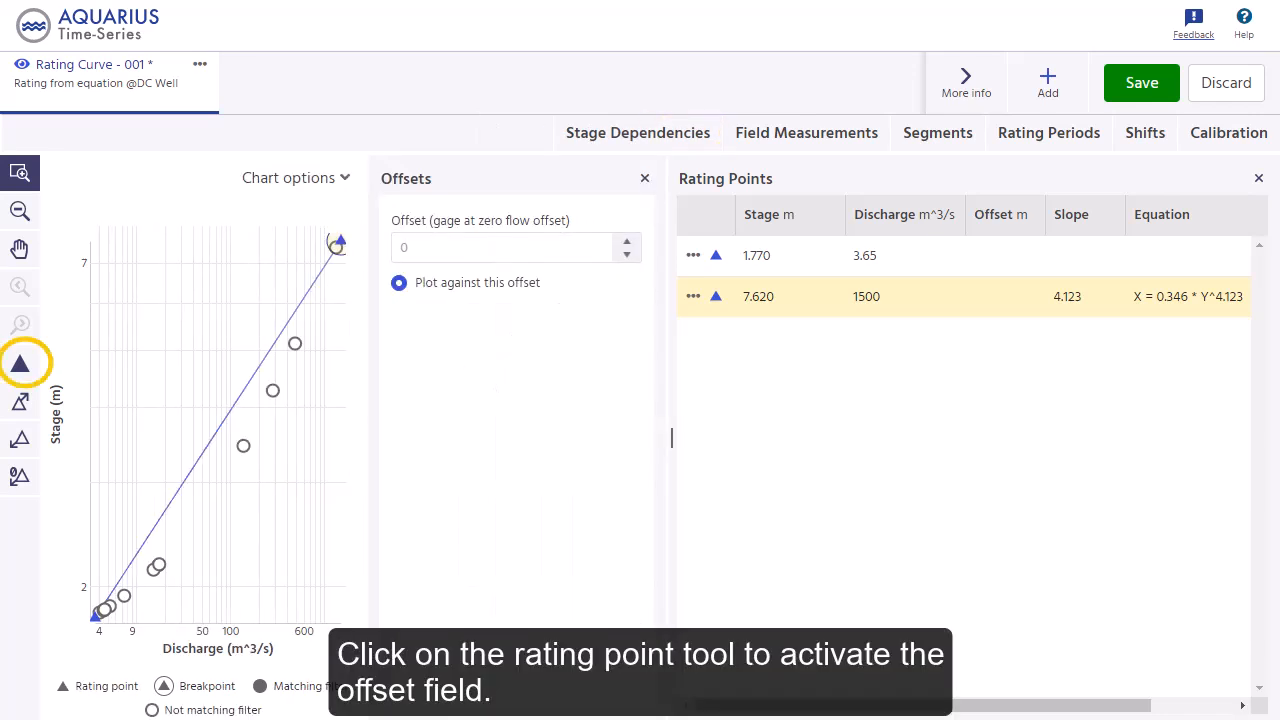
- Enter a gage-at-zero-flow offset of 1.37 m in the Offsets panel
{"action": "left_click", "coordinate": [20, 362]}
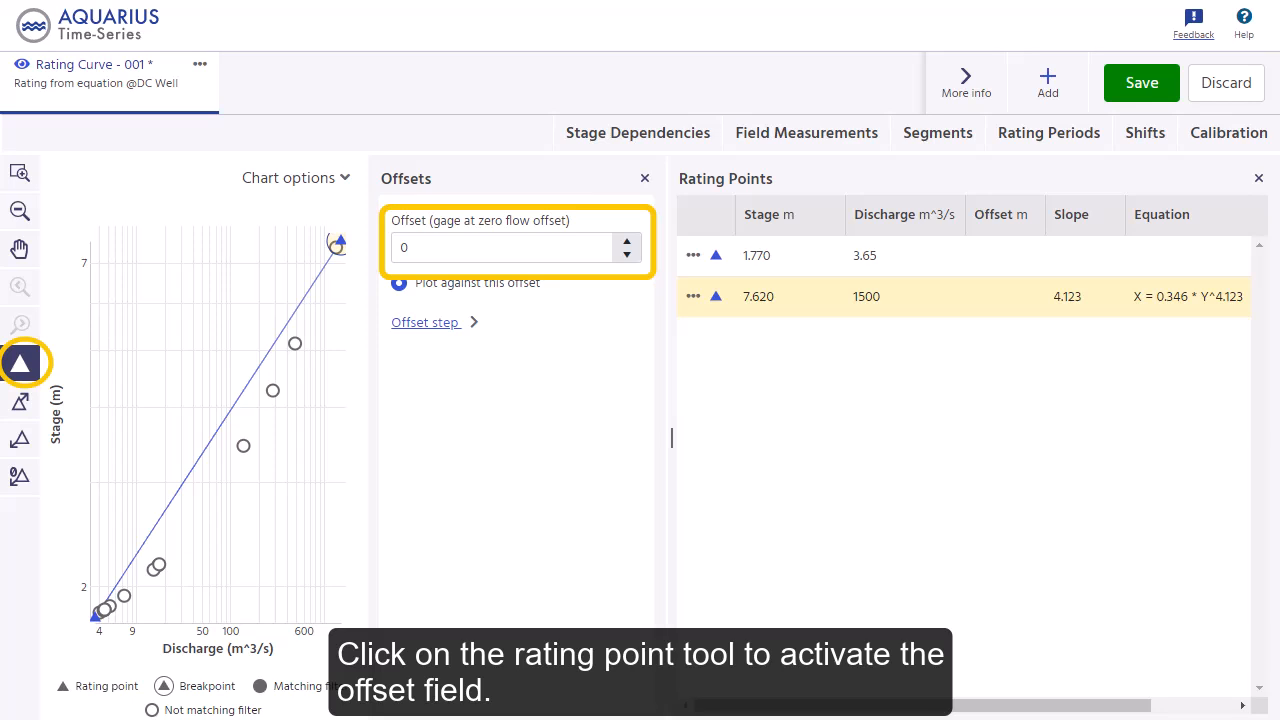
{"action": "type", "text": "1.37"}
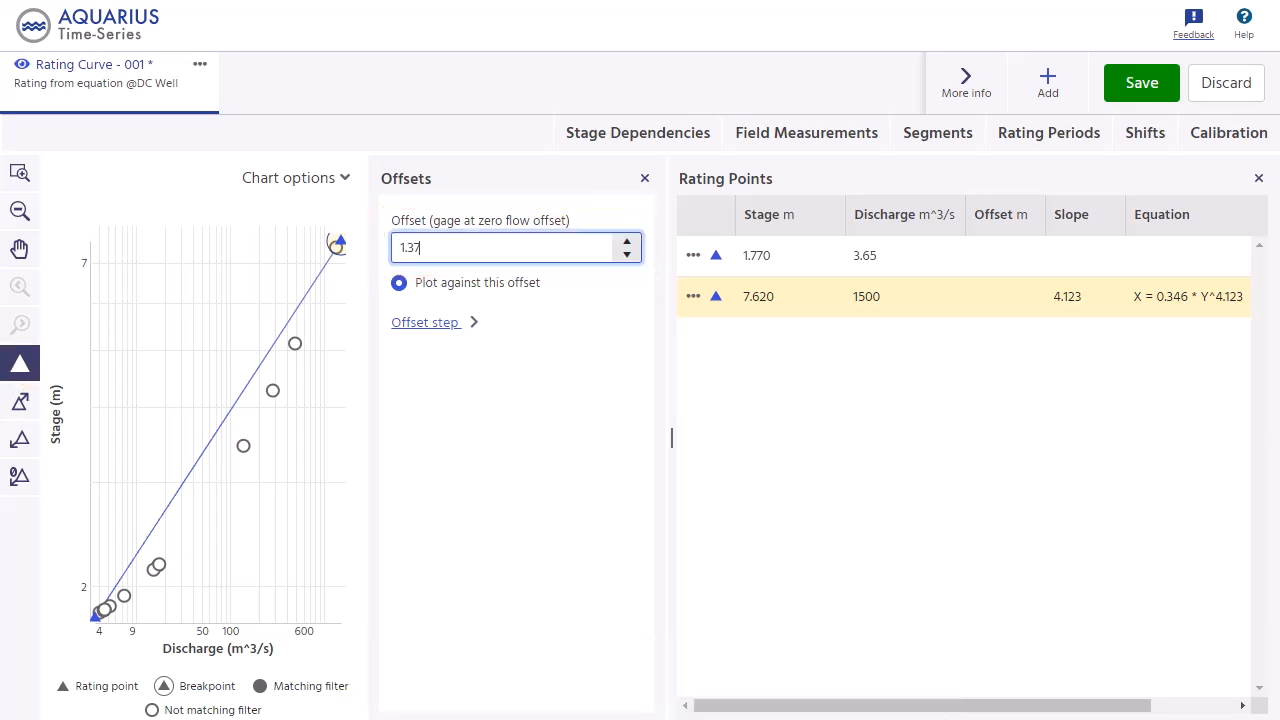